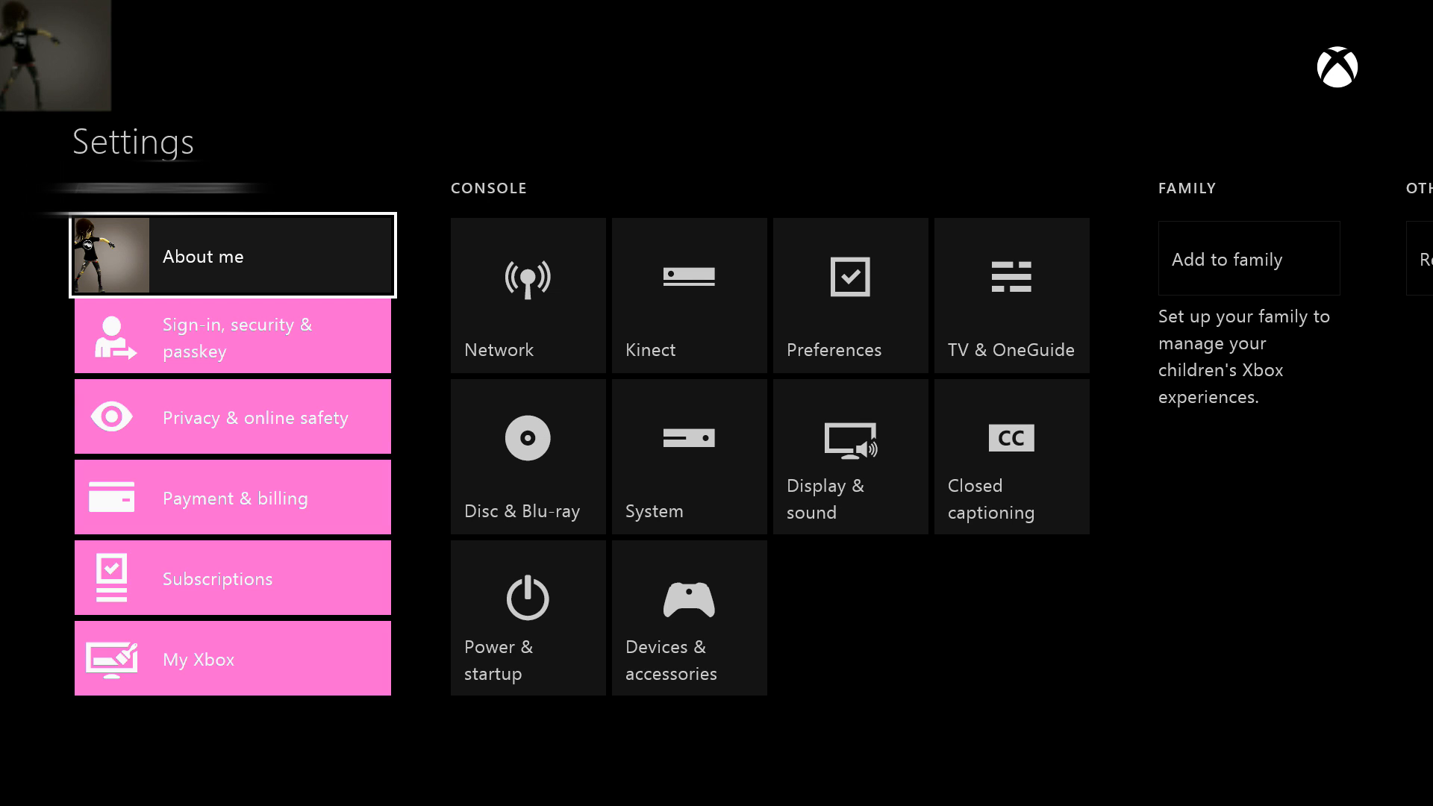
Select Network under Console on the Settings home.
{"action": "left_click", "coordinate": [528, 296]}
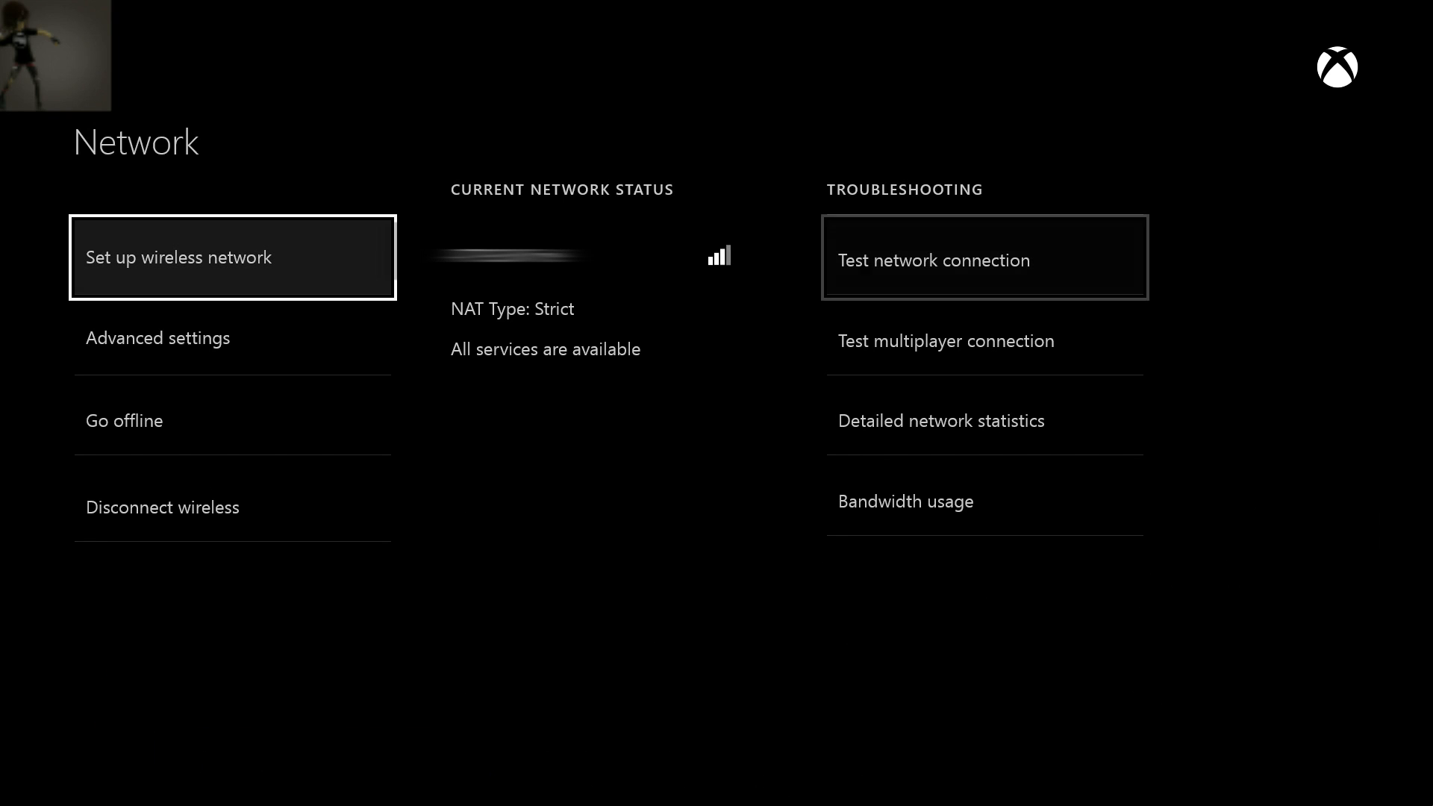
{"action": "key", "text": "Down"}
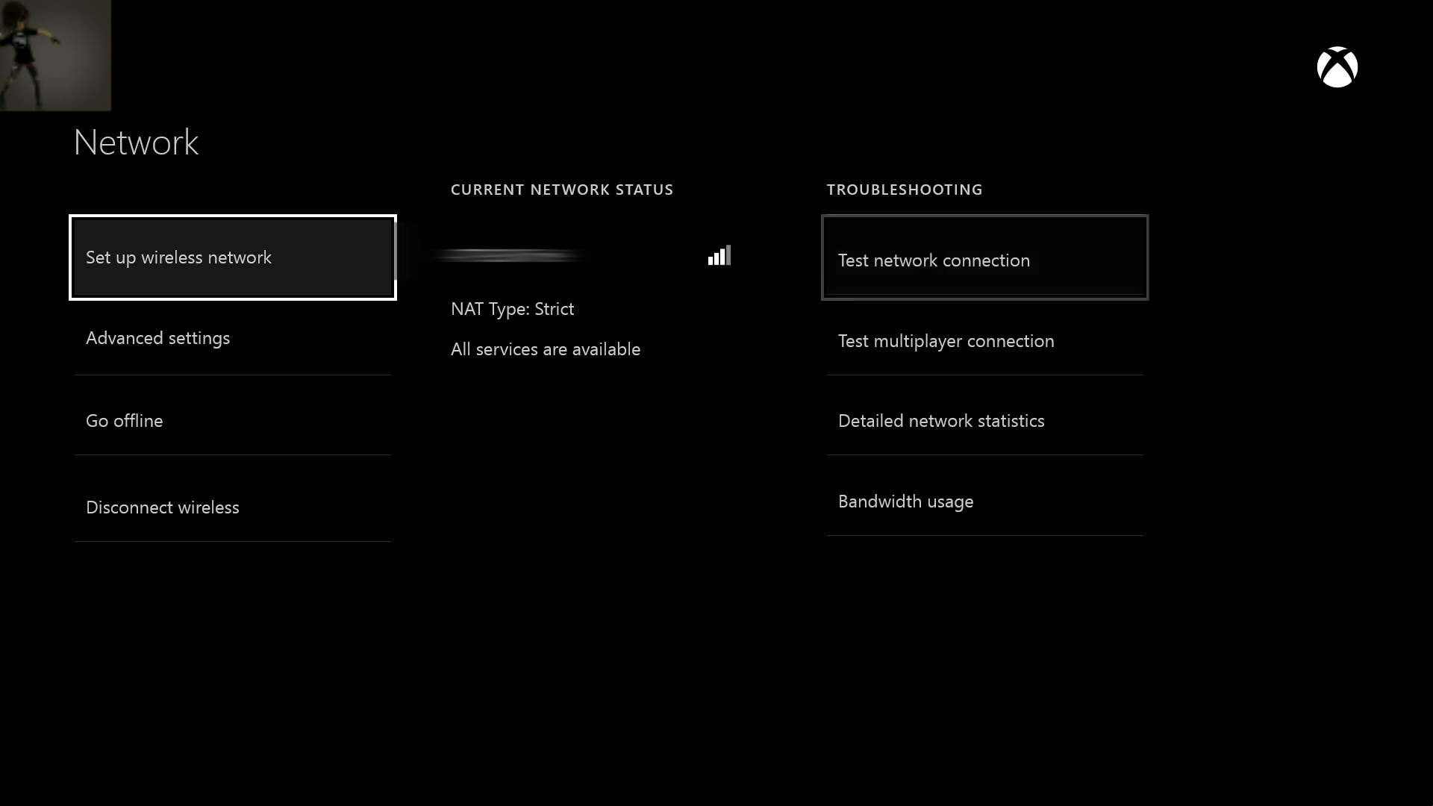
{"action": "mouse_move", "coordinate": [983, 260]}
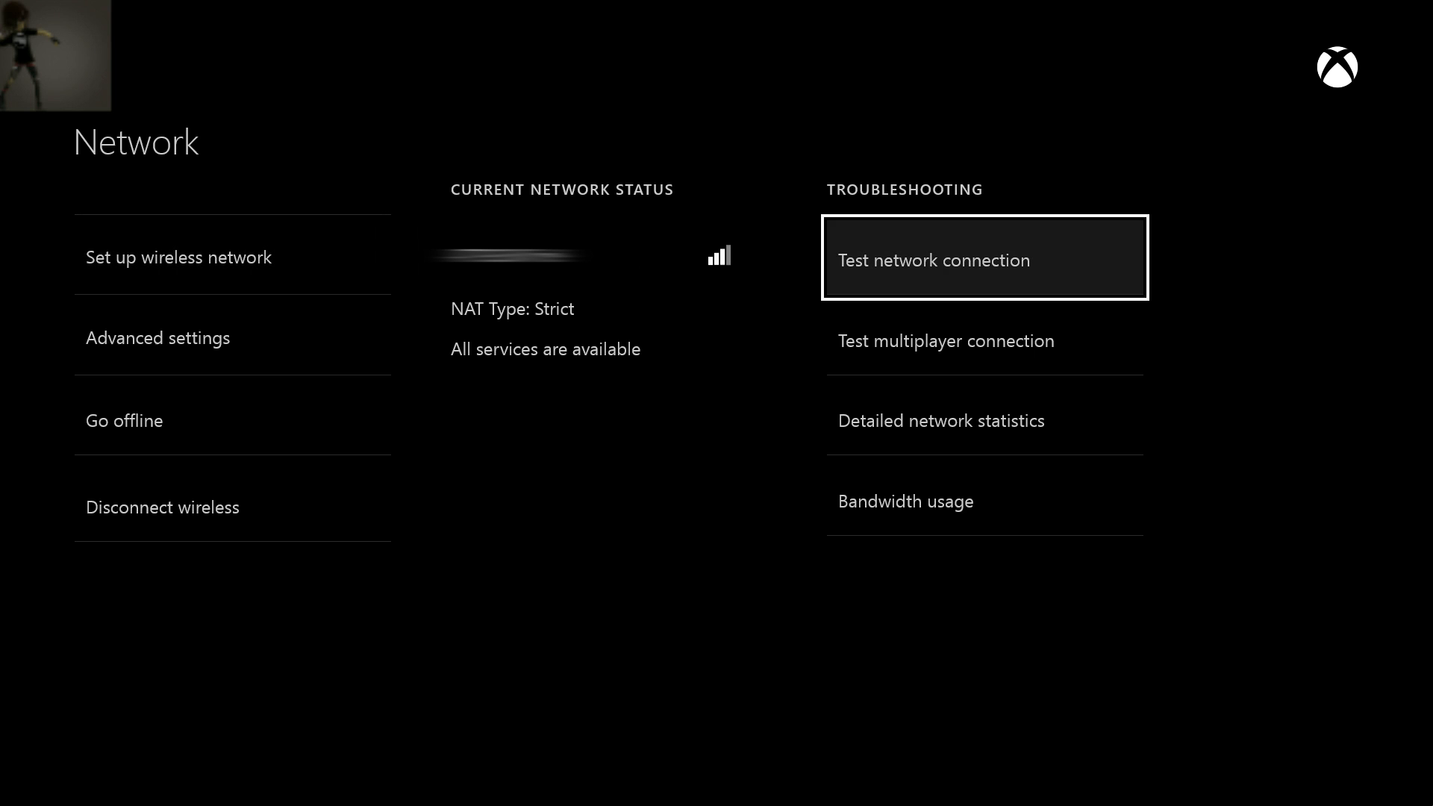
Run Test multiplayer connection and wait for the 'It's all good' result.
{"action": "left_click", "coordinate": [984, 261]}
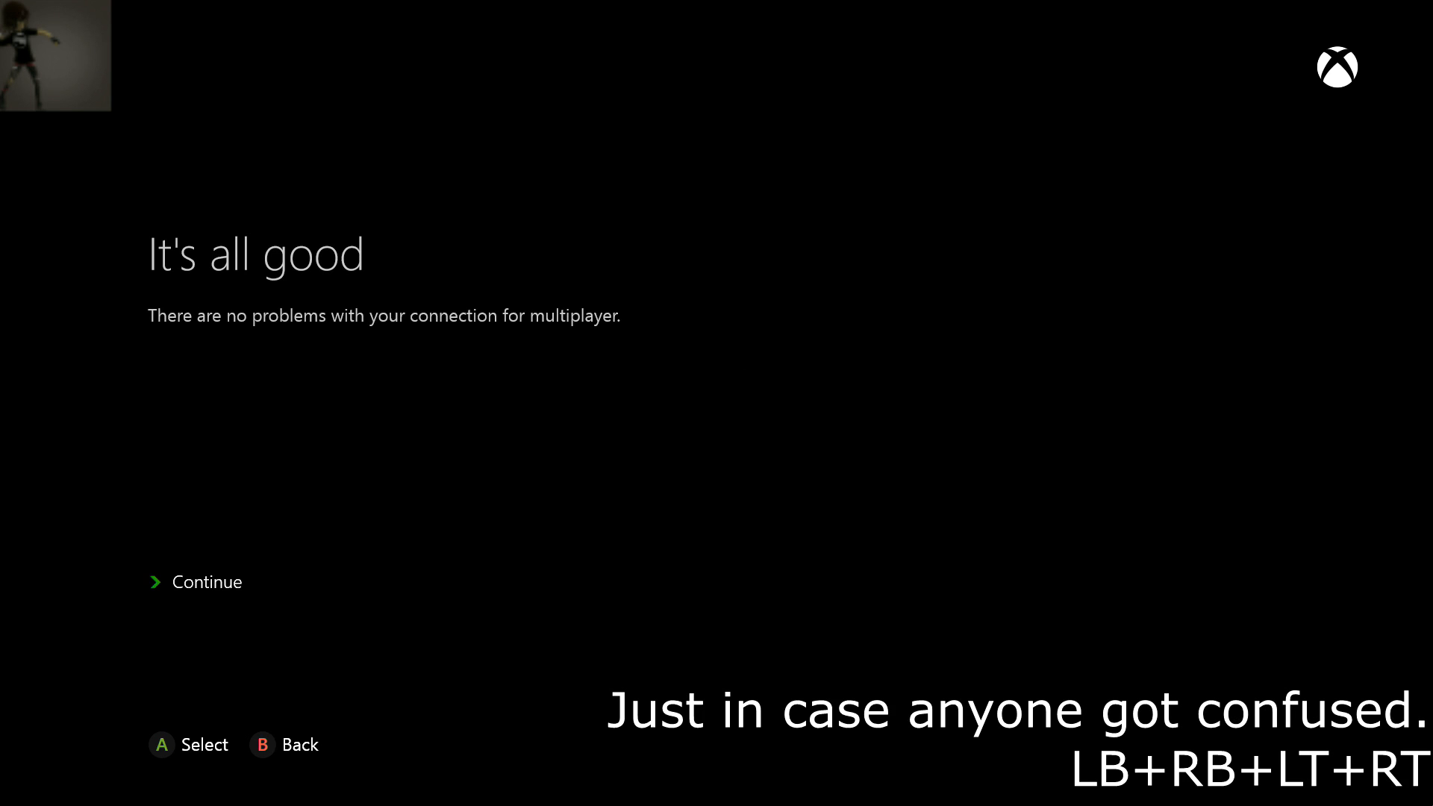
Continue past the test result to the Network page, confirming NAT Type: Open.
{"action": "left_click", "coordinate": [207, 582]}
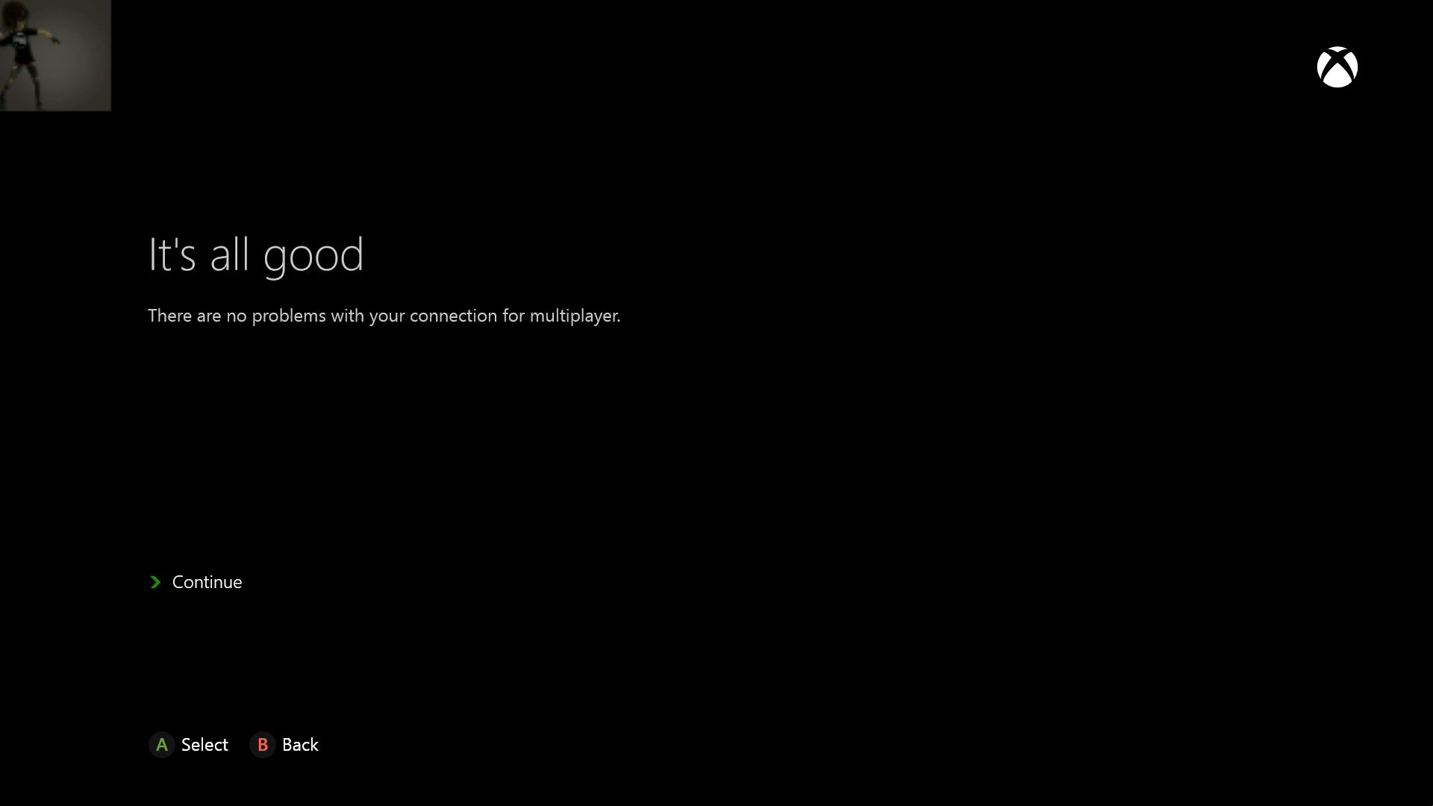
{"action": "left_click", "coordinate": [207, 581]}
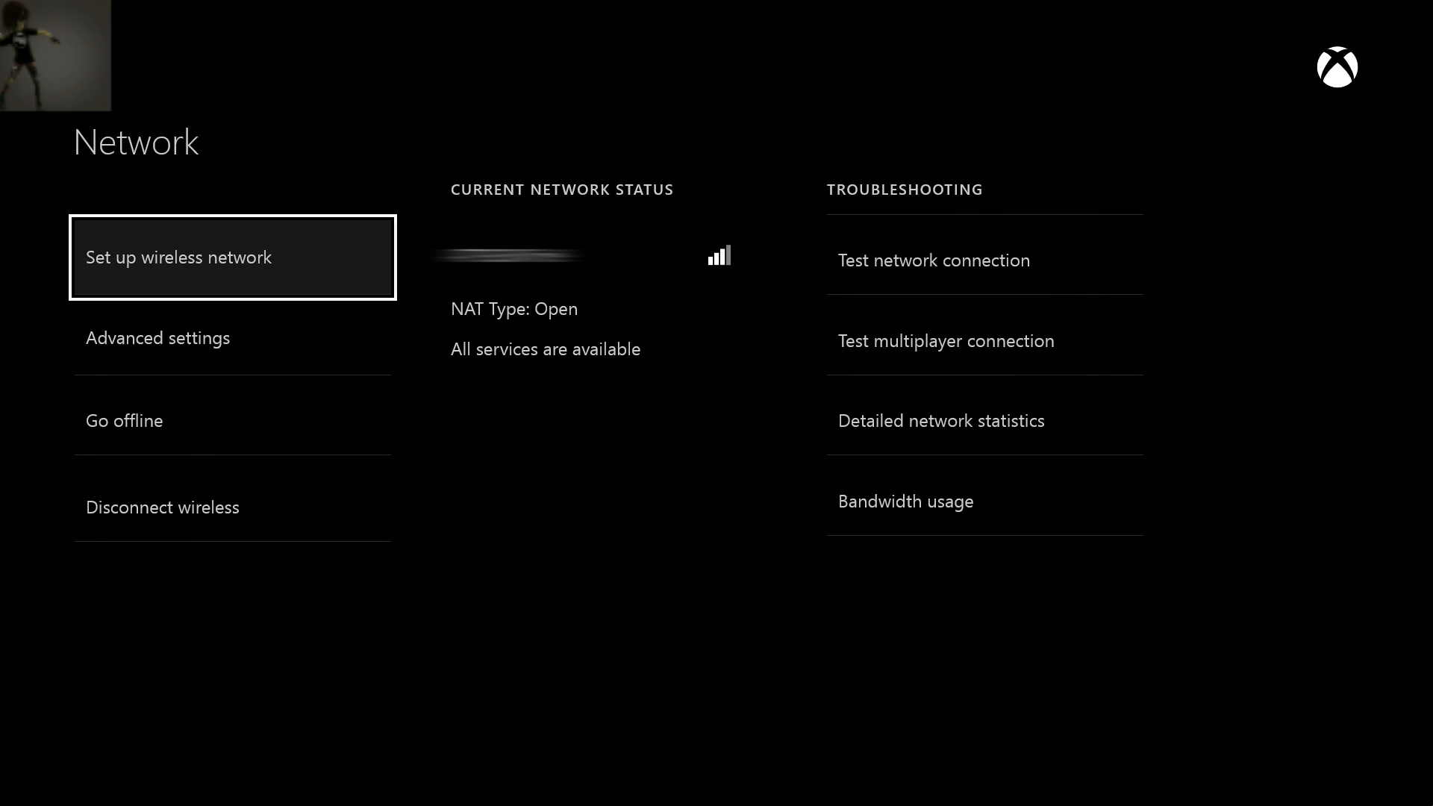